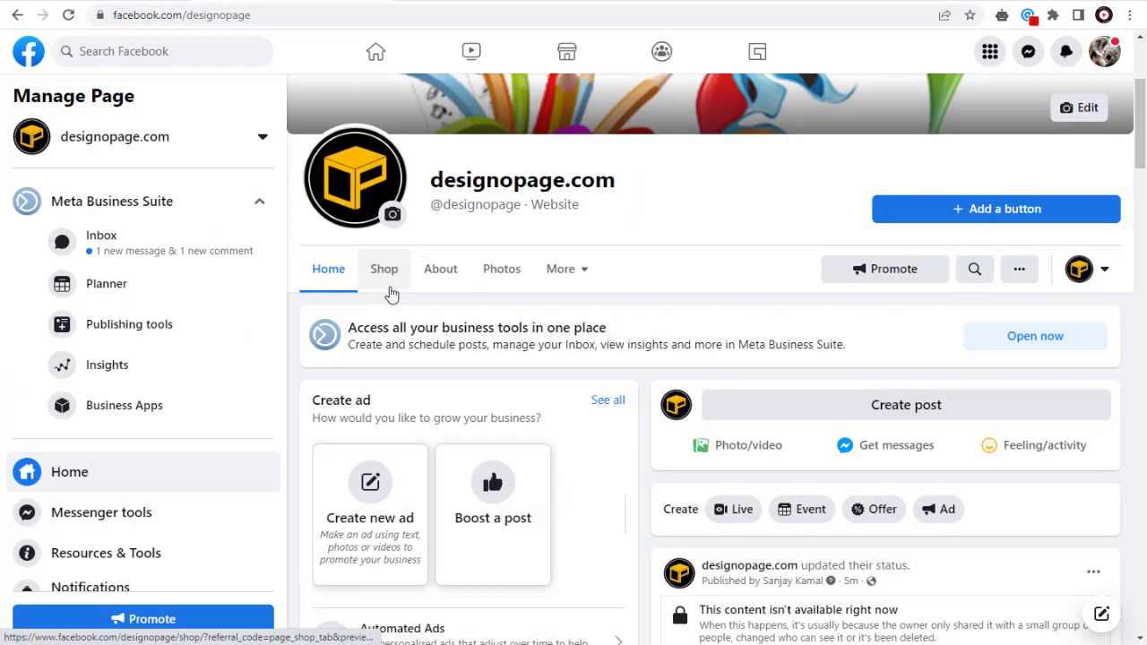
Go to the designopage.com page showing only Home, About, Photos and Events tabs.
click(384, 269)
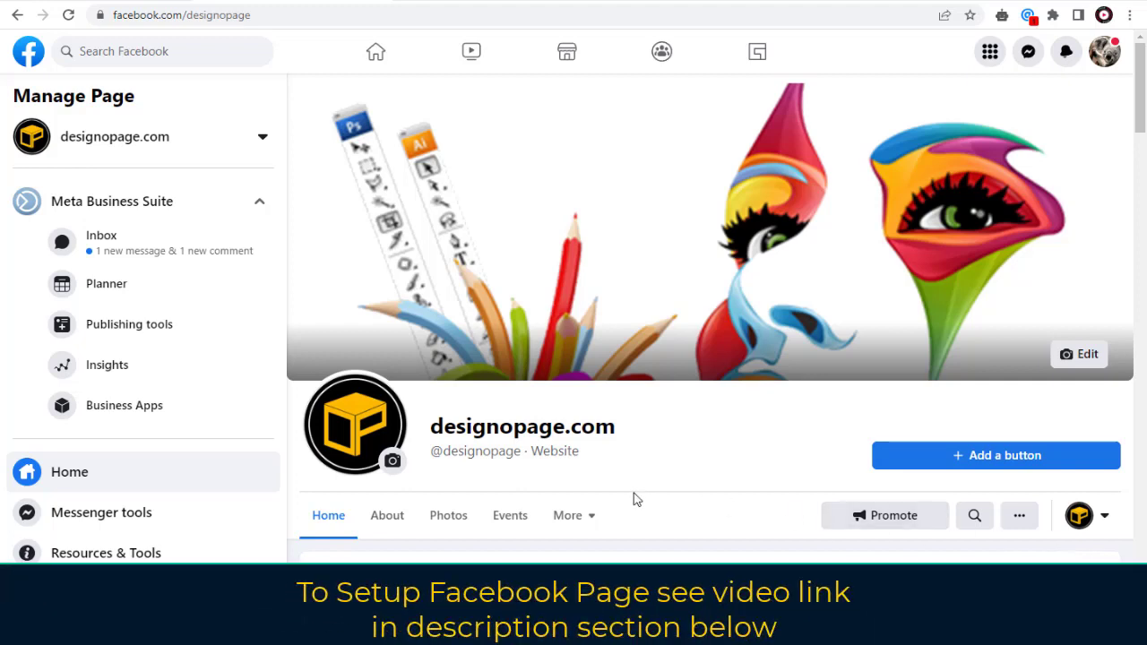
mouse_move(627, 455)
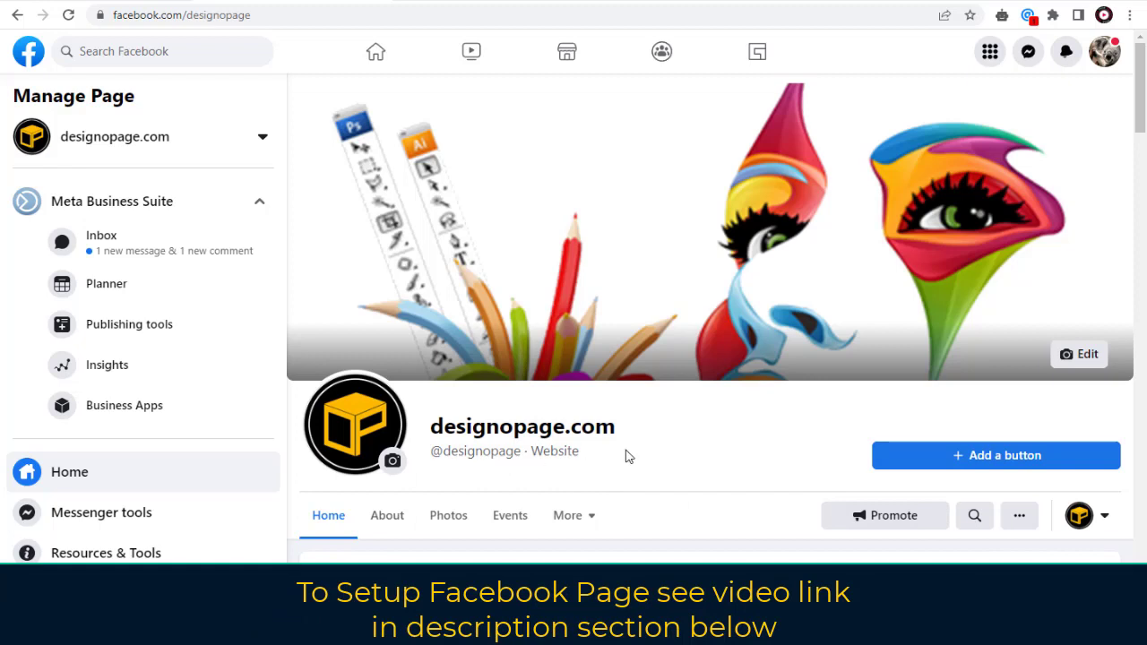
mouse_move(362, 532)
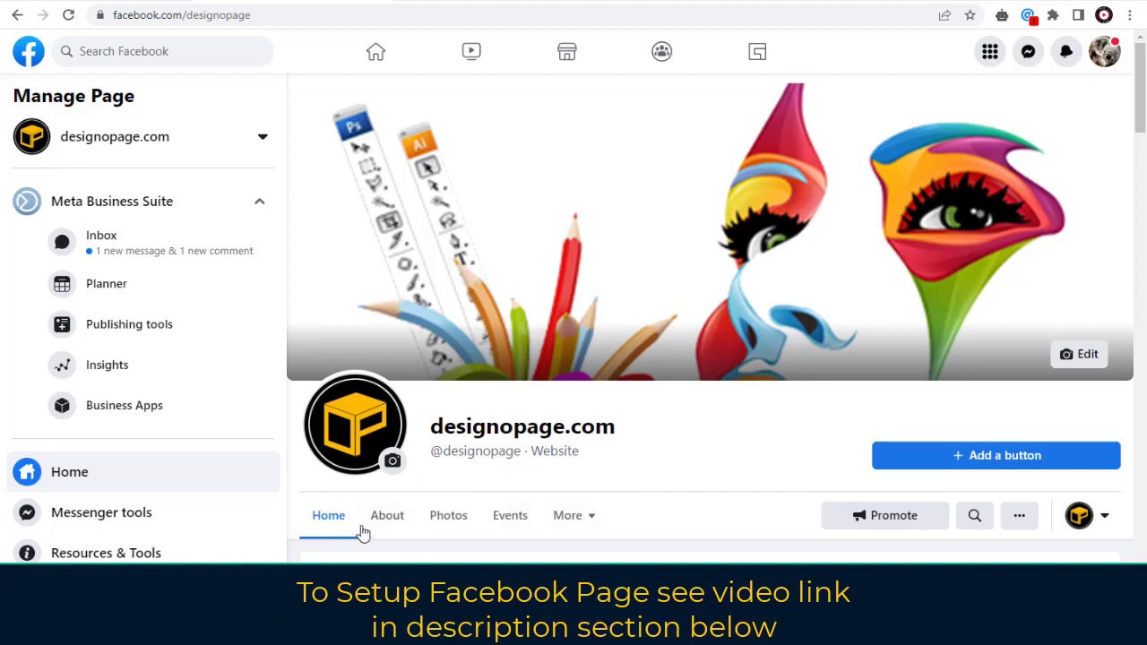
click(573, 516)
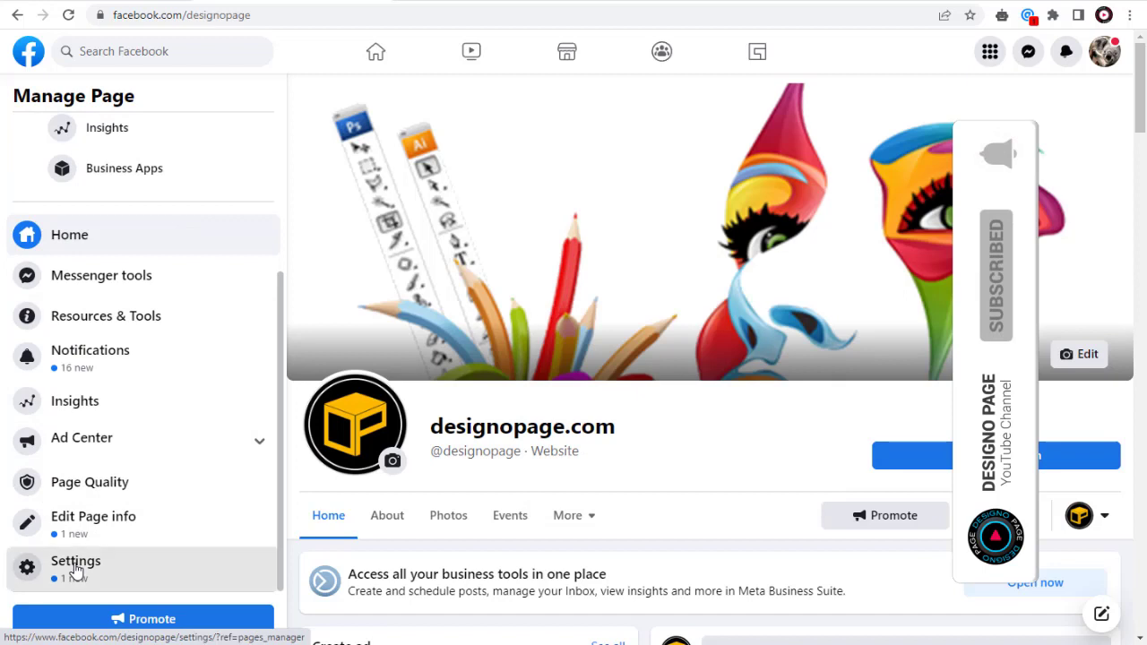
Reach the Shop option in the page's Templates and Tabs settings list.
click(76, 567)
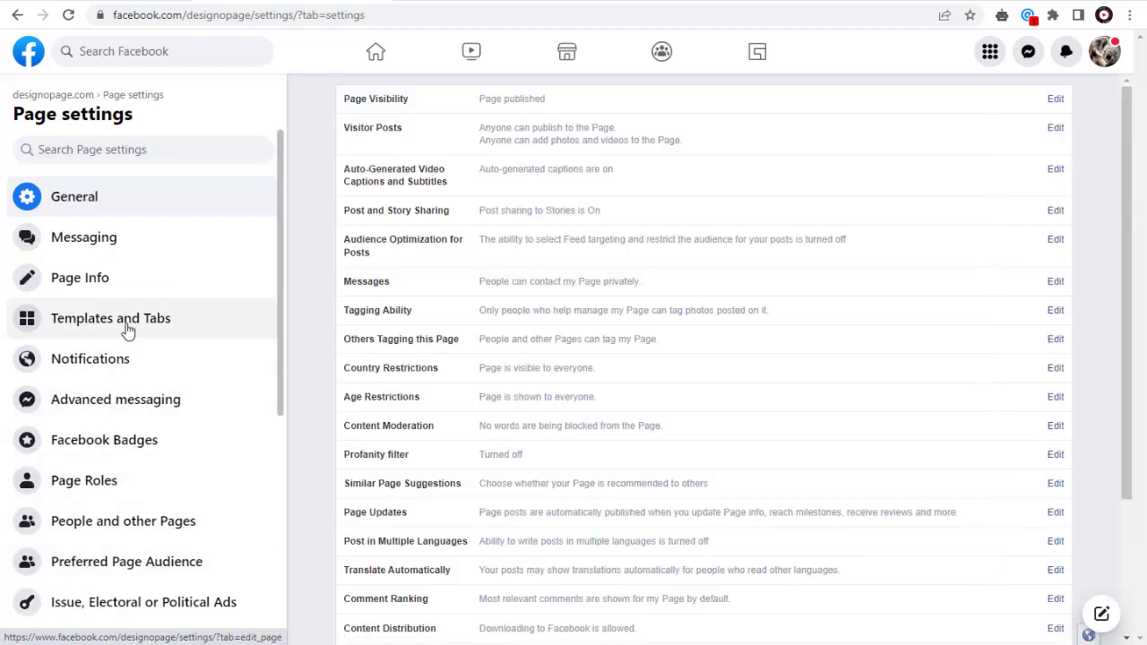
click(111, 319)
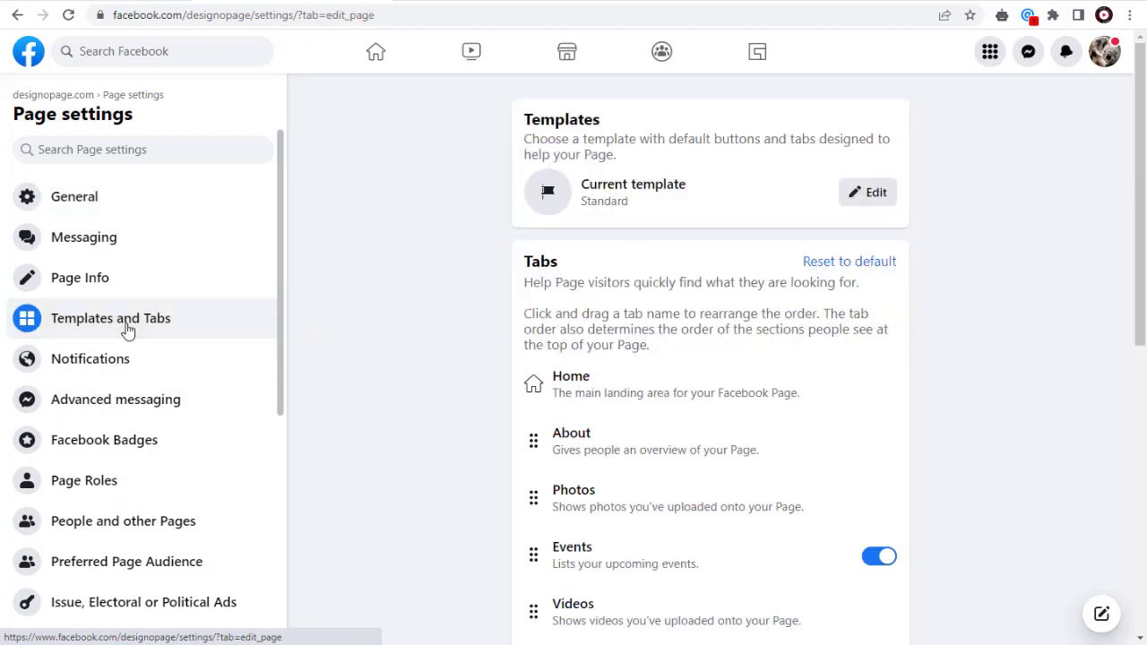
scroll(down, 3)
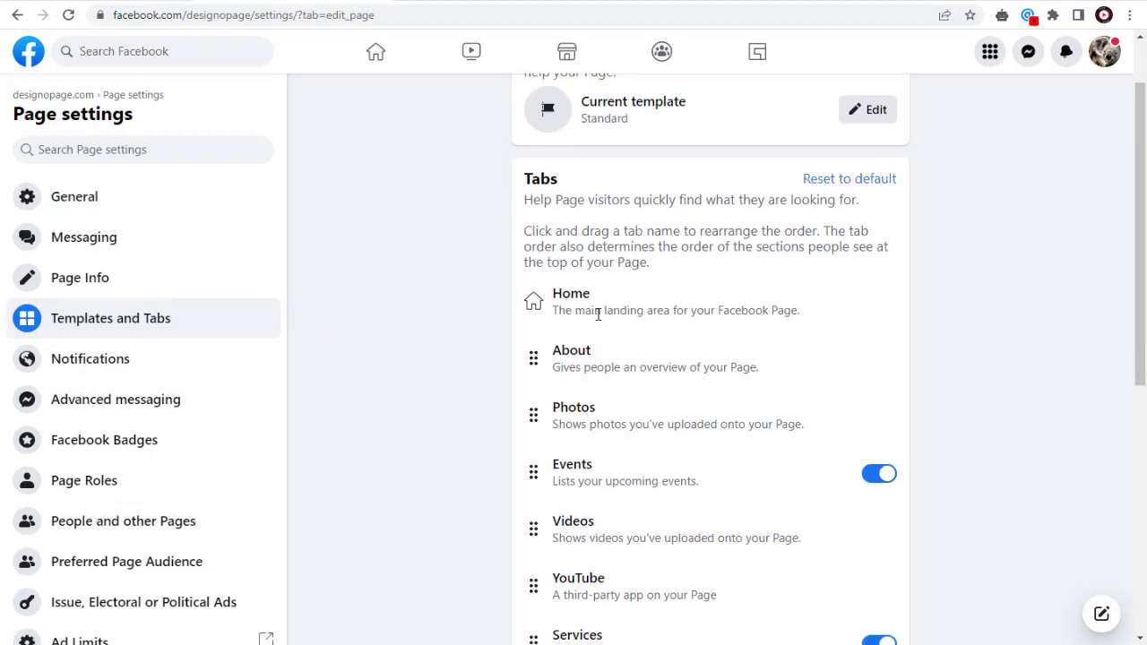
scroll(down, 3)
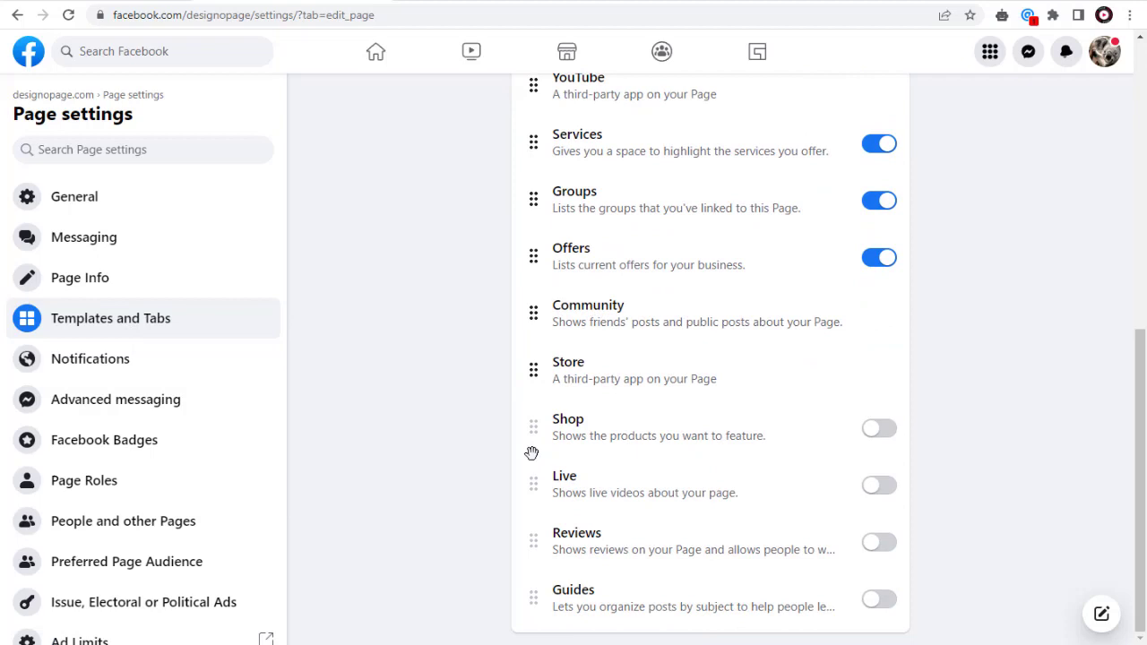
mouse_move(577, 430)
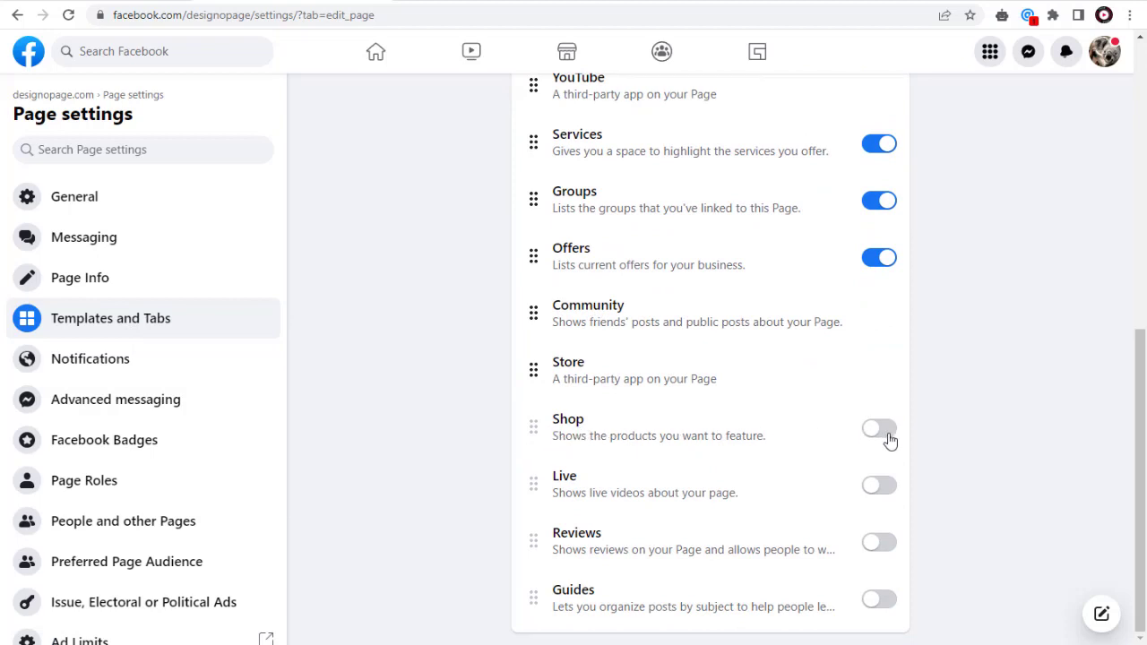
Switch the Shop tab on and view it beside Home under the page cover.
click(878, 429)
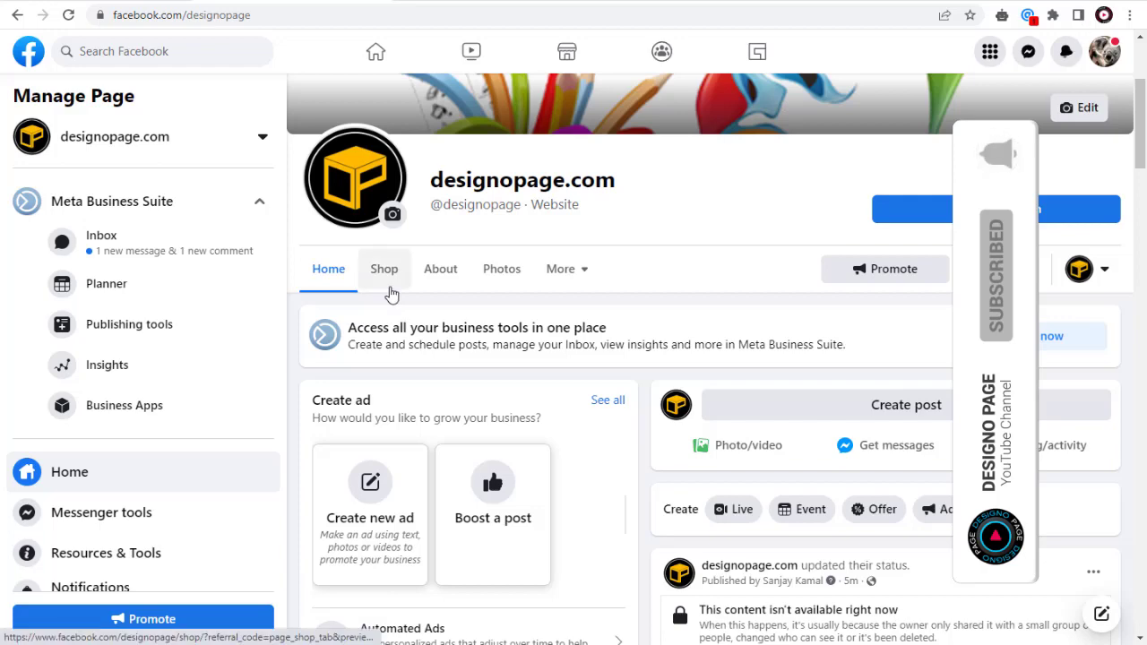
click(384, 269)
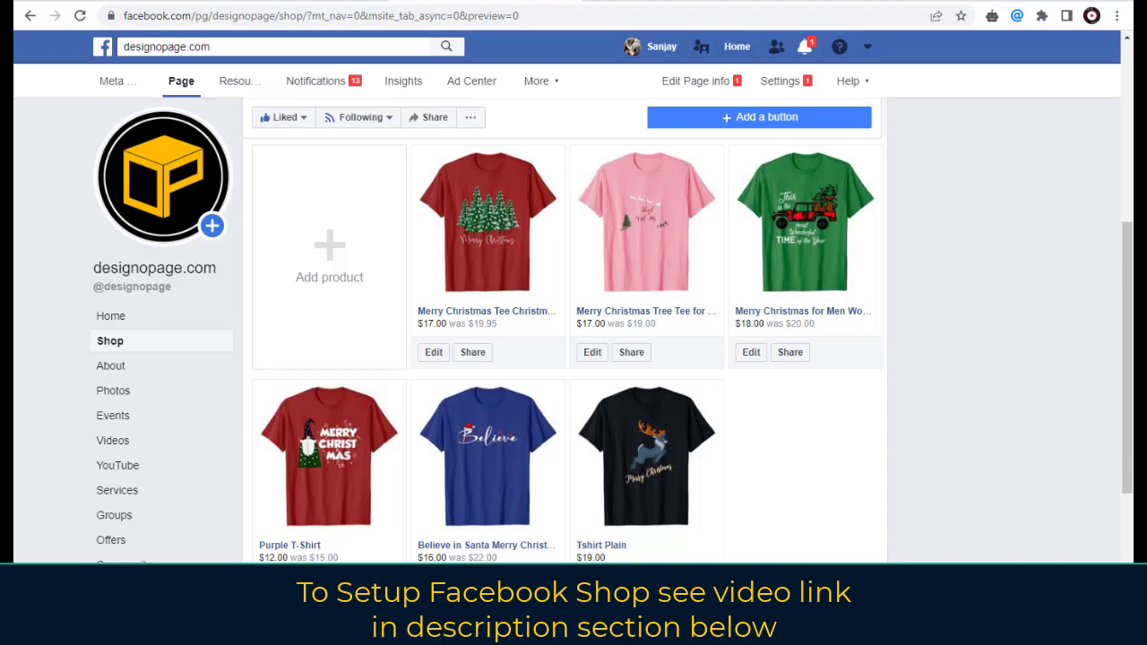
Browse the Shop page's Christmas T-shirt products and All products collection.
scroll(up, 3)
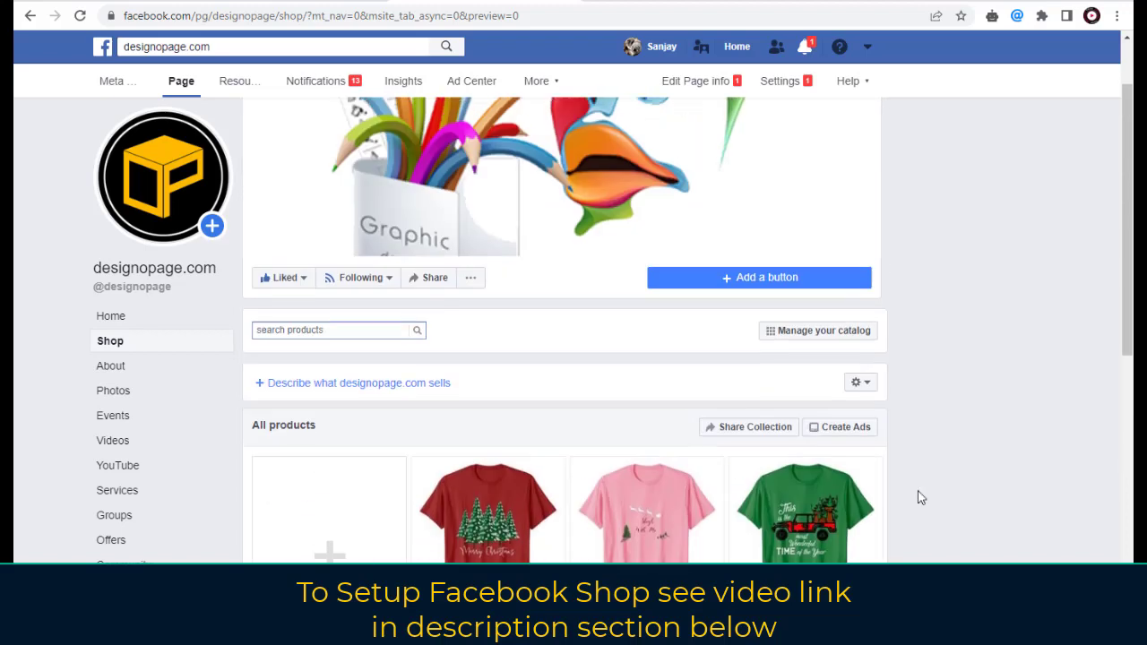
scroll(down, 3)
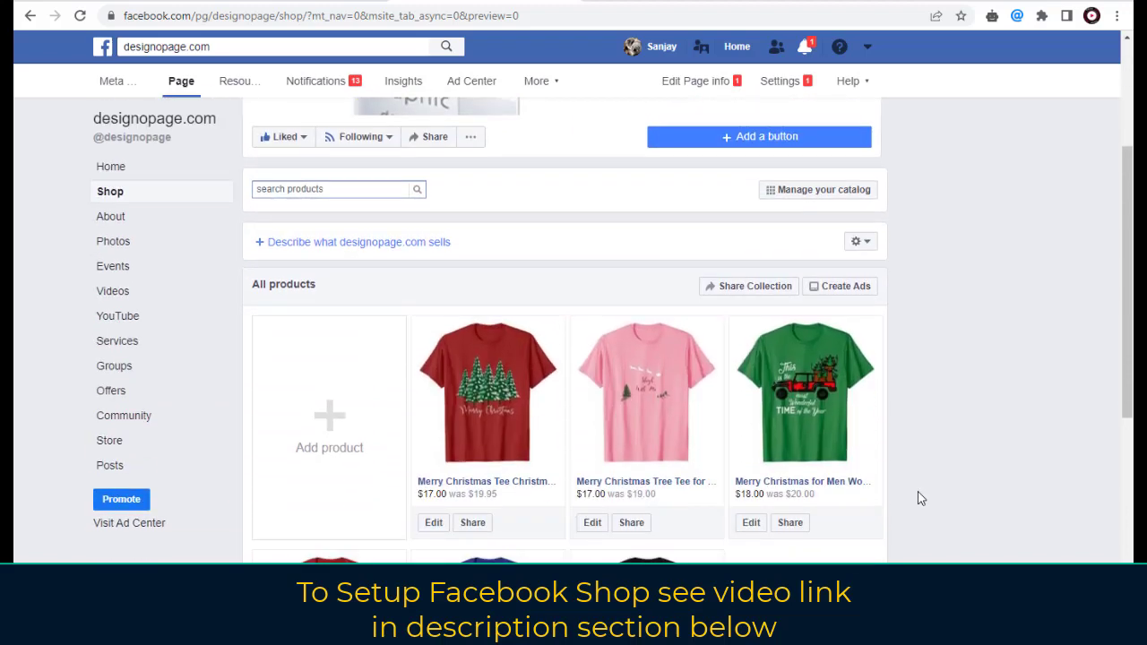